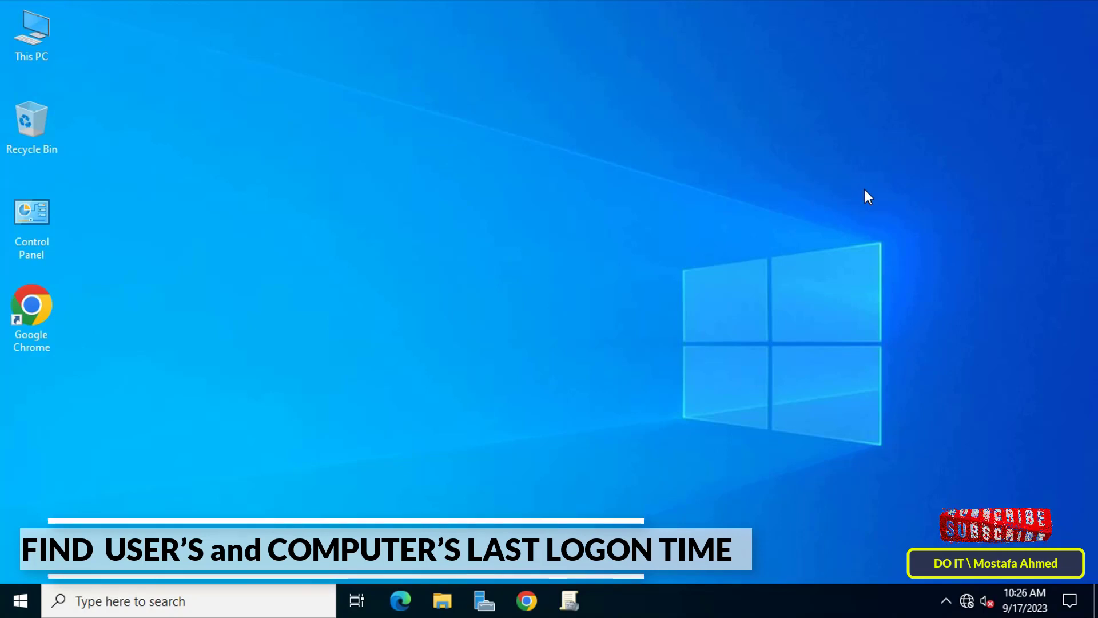
mouse_move(296, 243)
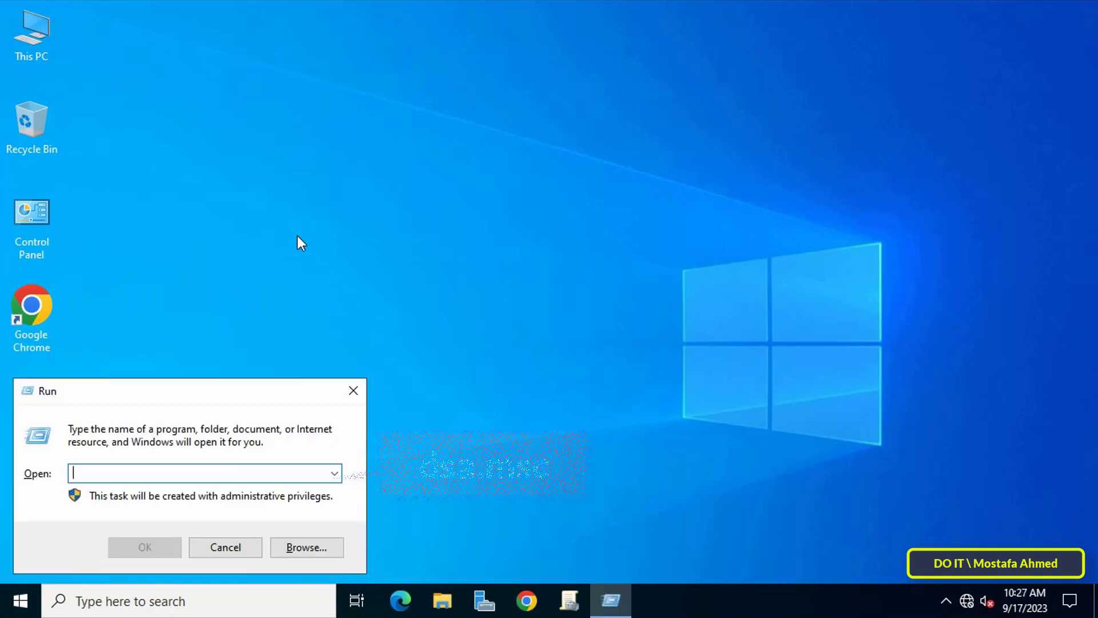
- Run dsa.msc from the Run box to launch Active Directory Users and Computers
type("dsa.msc")
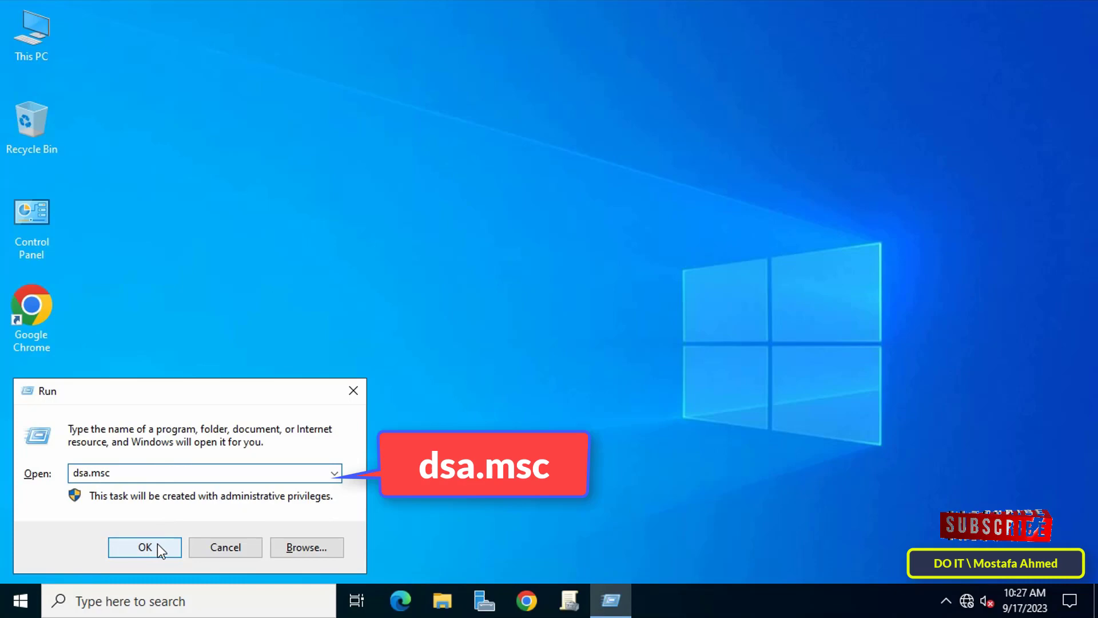
left_click(144, 547)
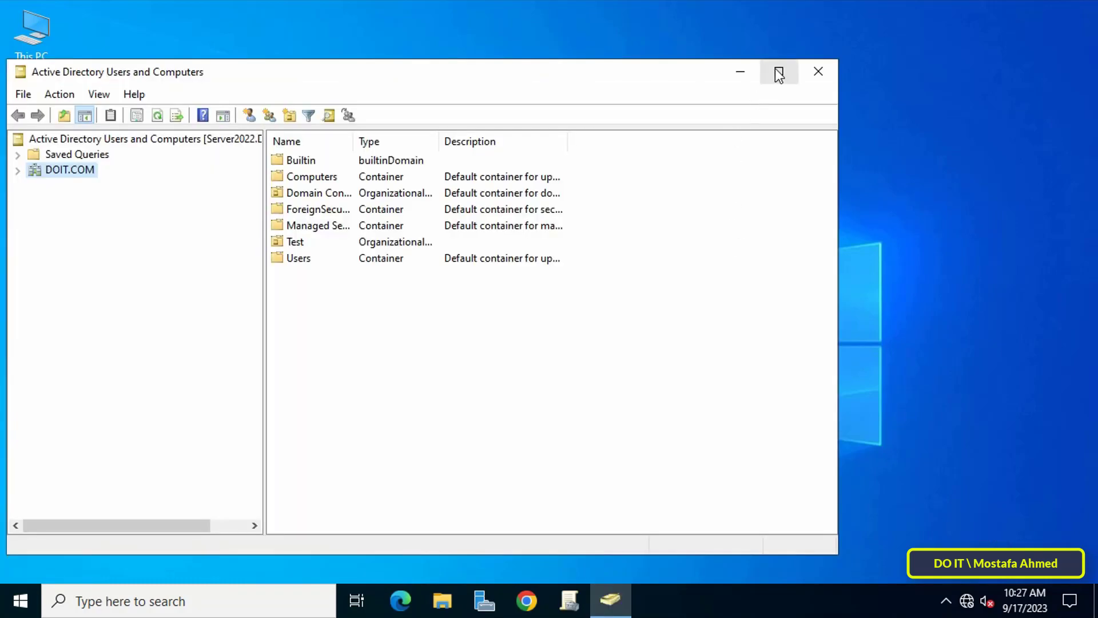
- Maximize the console and enable Advanced Features from the View menu
left_click(779, 71)
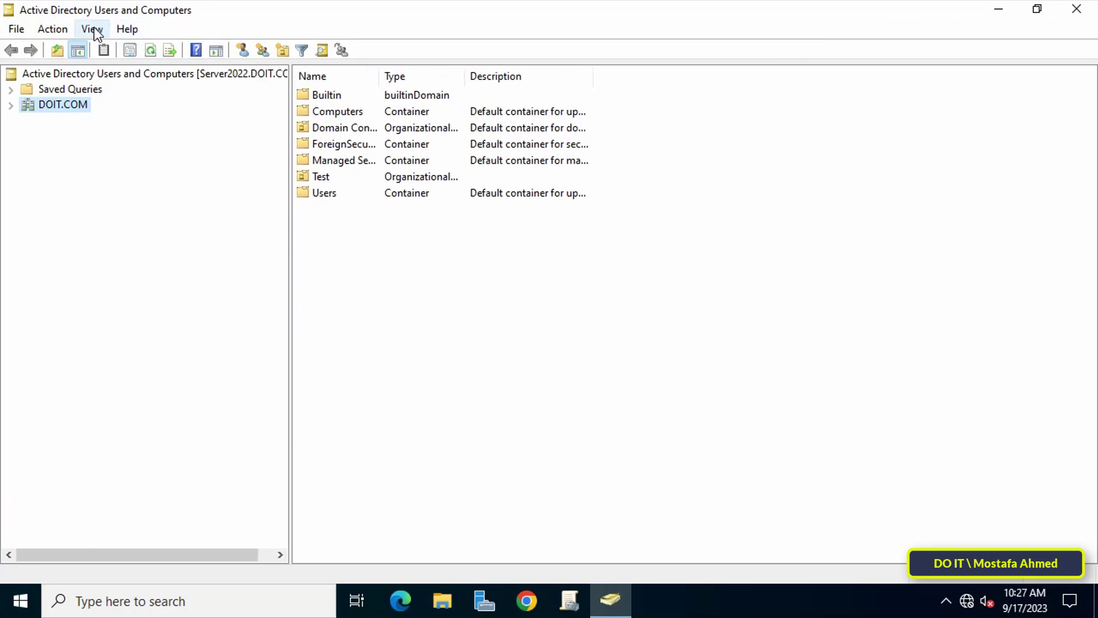
left_click(92, 29)
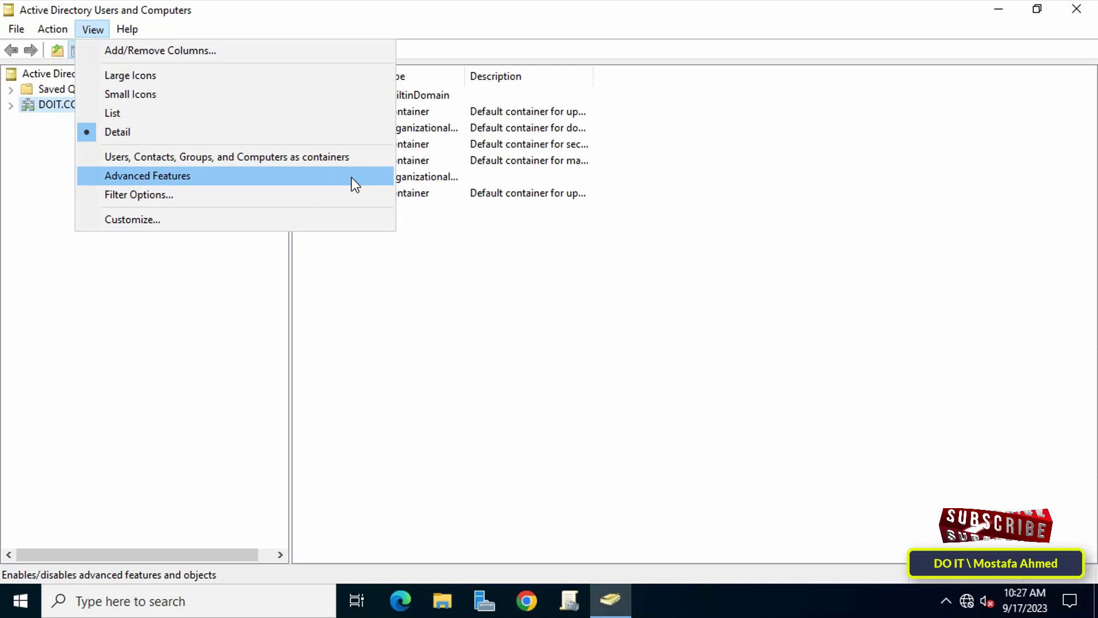
left_click(147, 175)
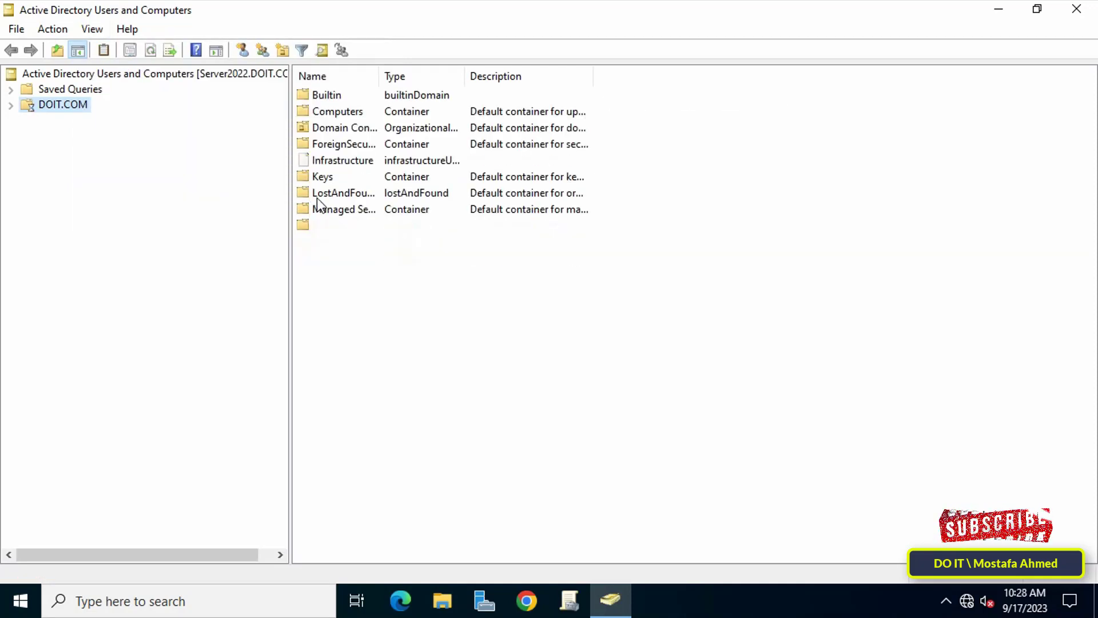
- Expand DOIT.COM and open Properties for user test1 in the Test OU
left_click(10, 105)
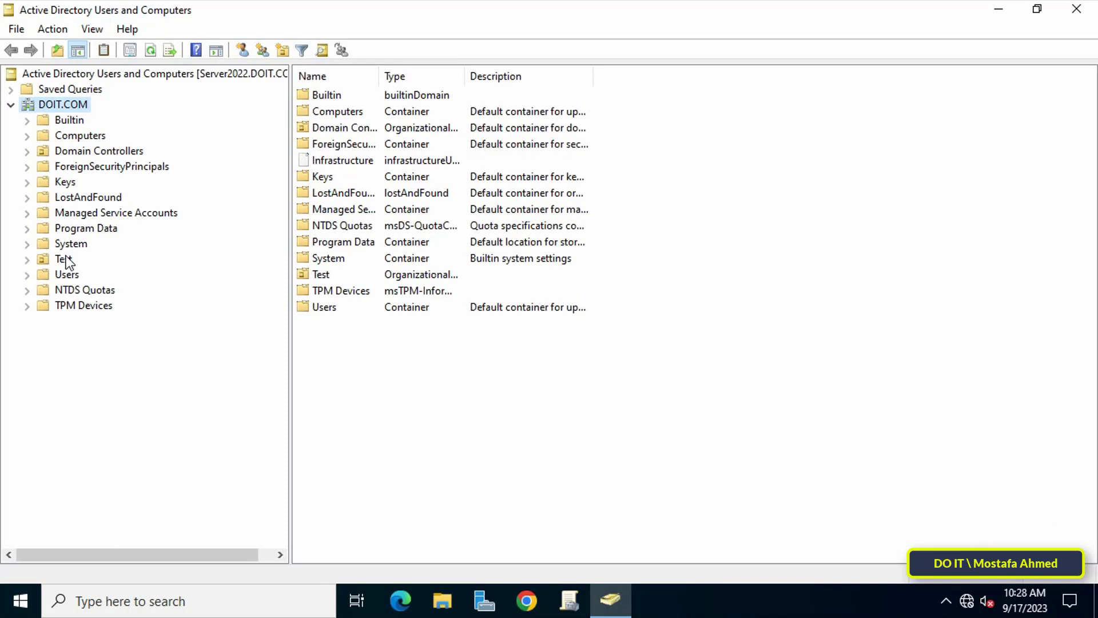
left_click(62, 259)
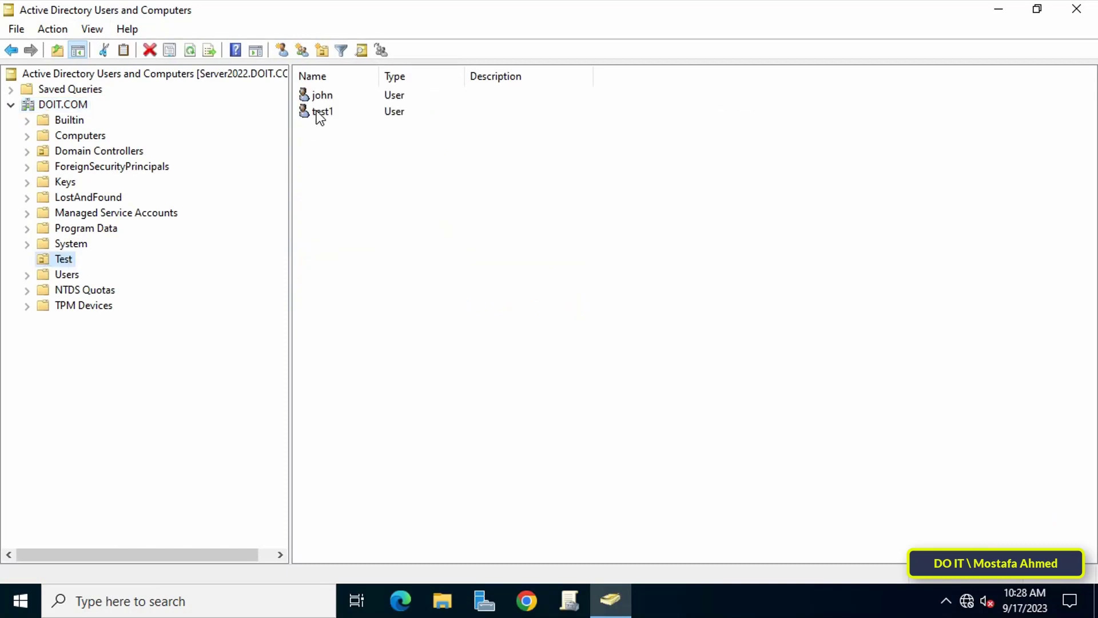
left_click(323, 111)
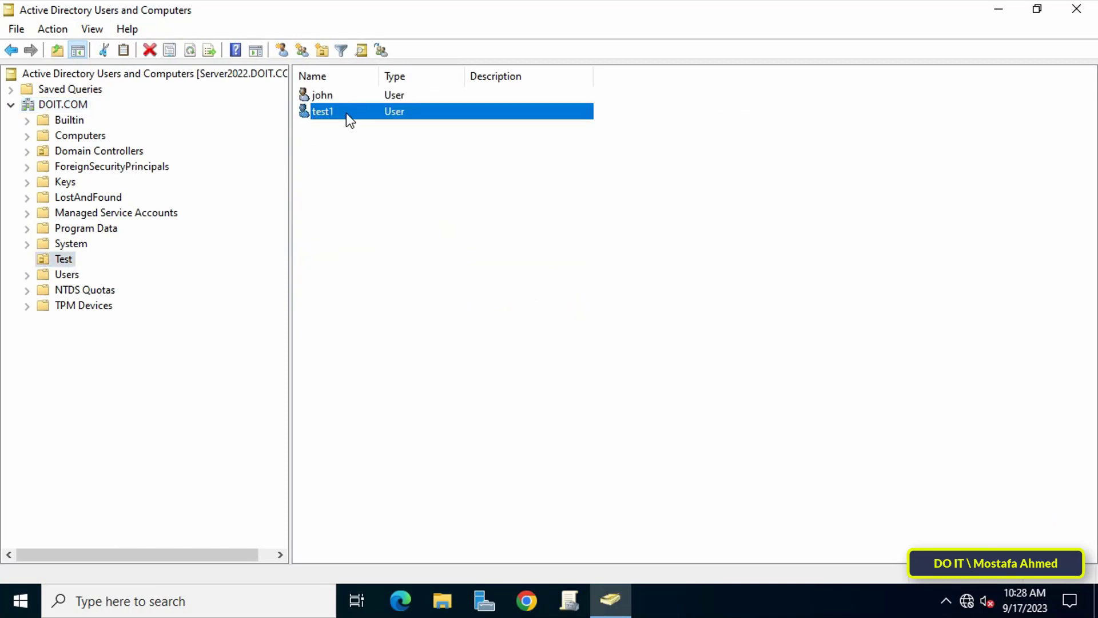
right_click(349, 114)
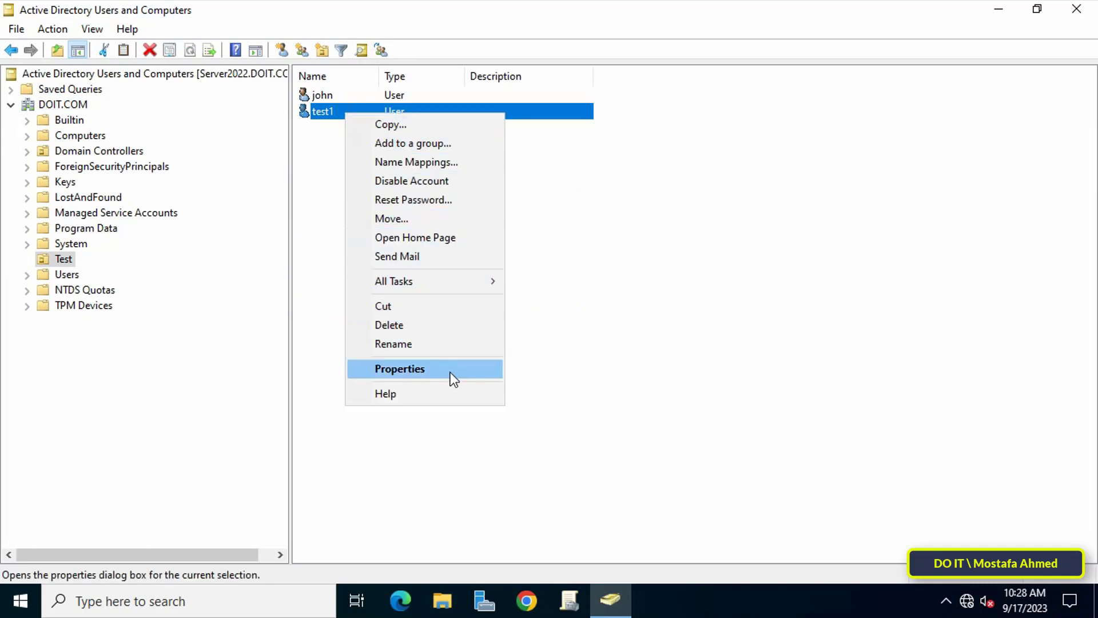
left_click(399, 368)
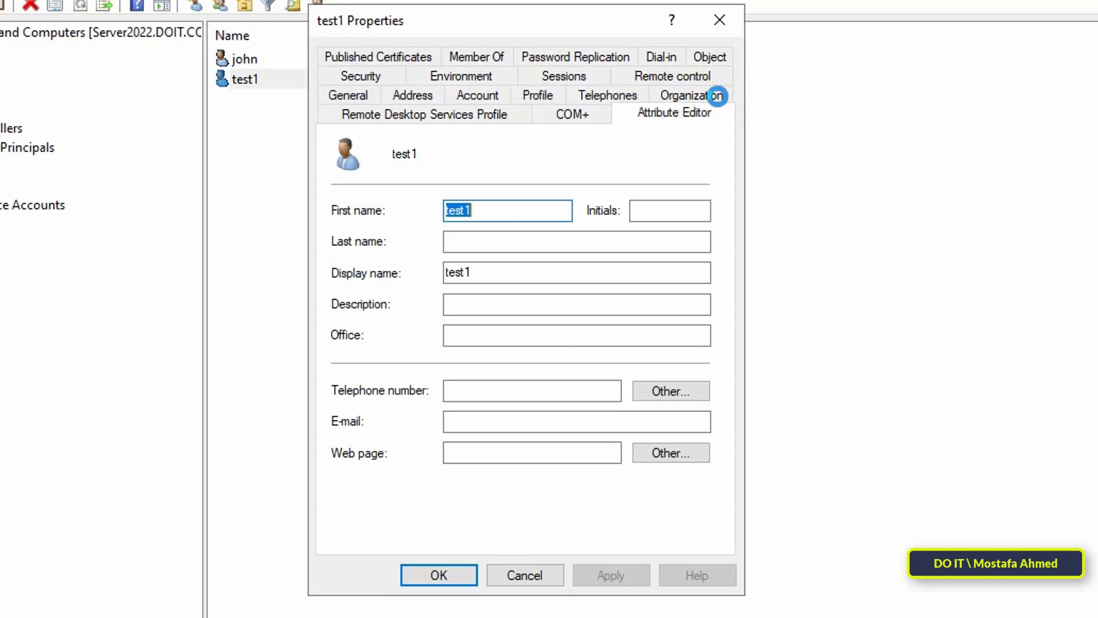
- Scroll test1's Attribute Editor list to lastLogon, showing 6/12/2023 9:37:16 AM
left_click(674, 113)
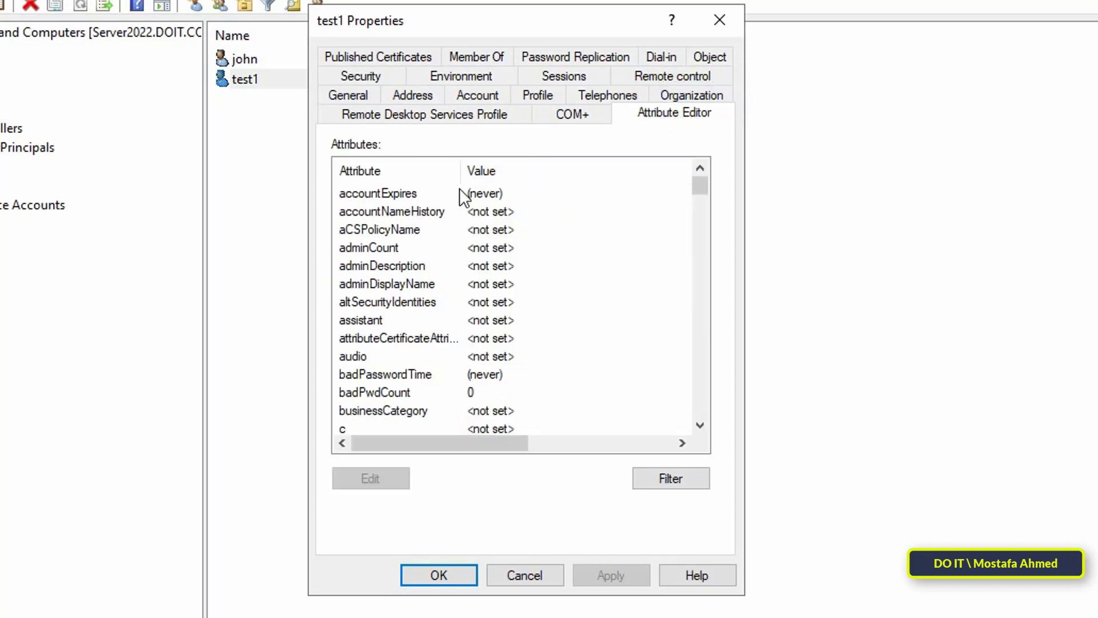
left_click(700, 424)
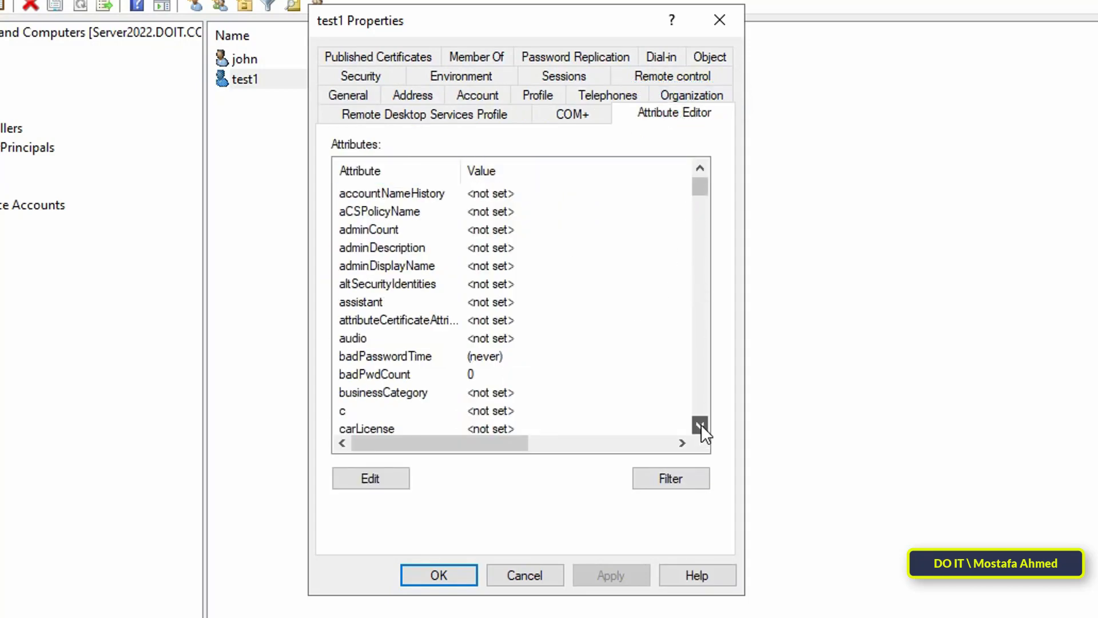
scroll("down", 3)
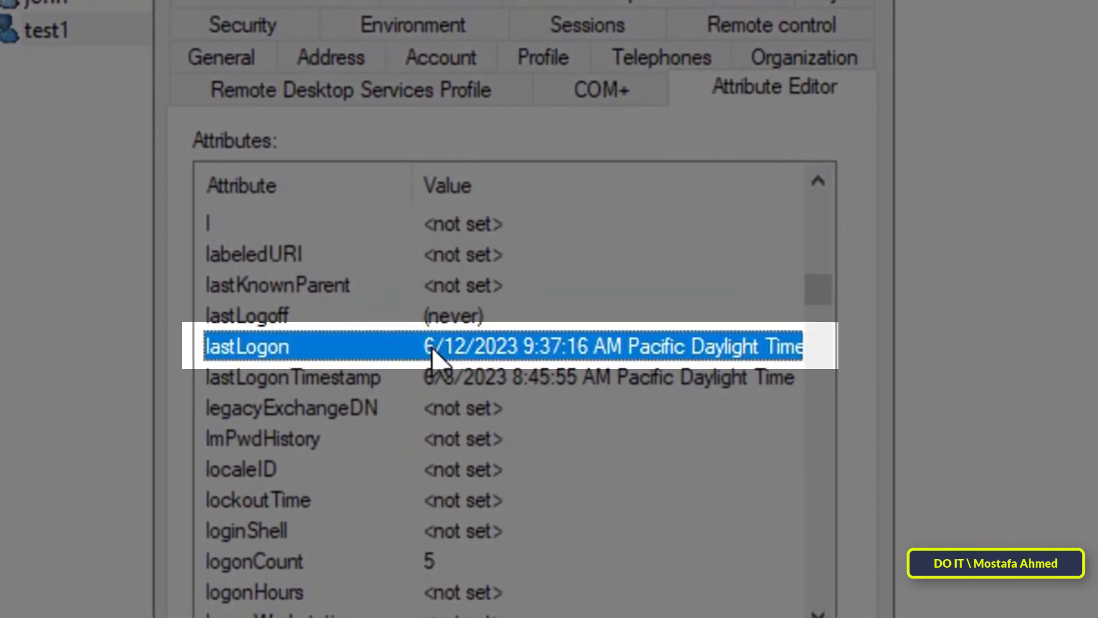
mouse_move(546, 361)
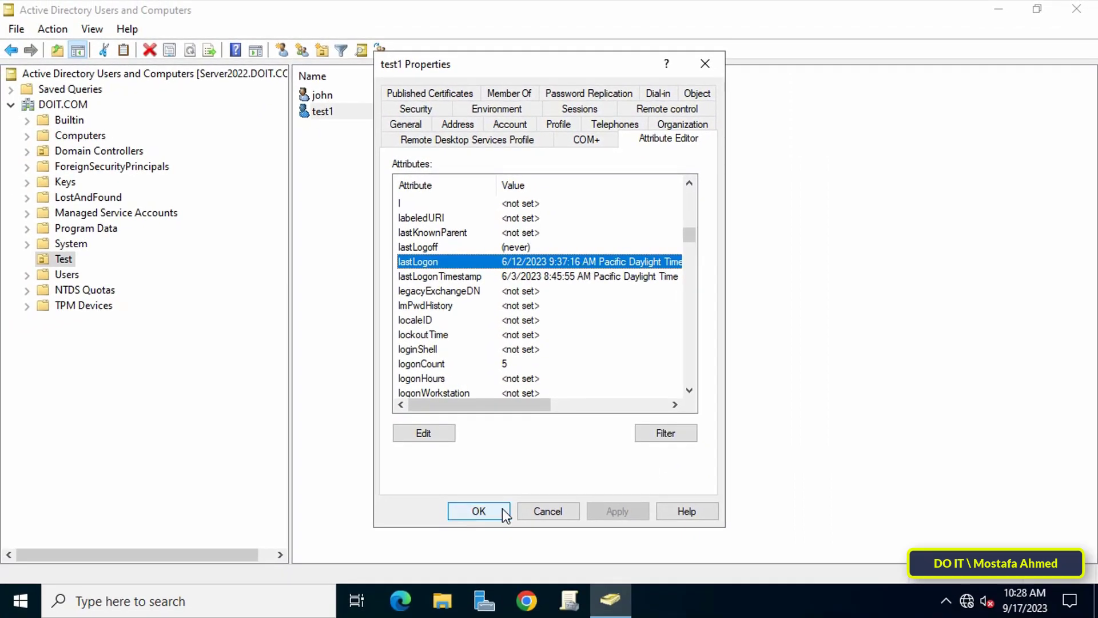
- Close test1's properties and open computer MOSTAFAAHMED's Attribute Editor from Computers
left_click(478, 511)
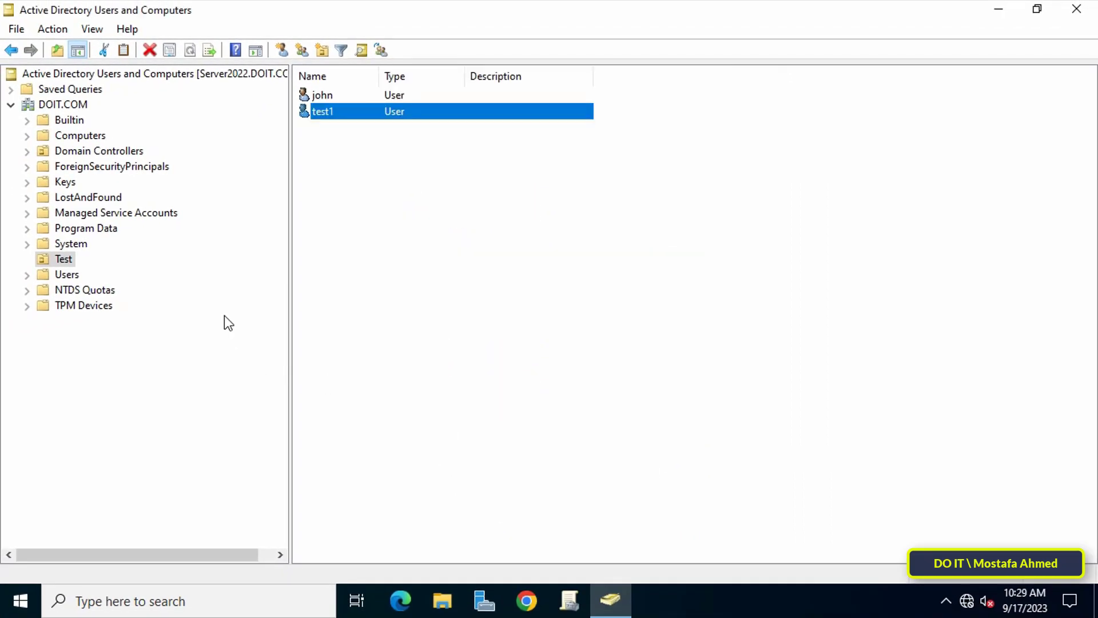
left_click(81, 135)
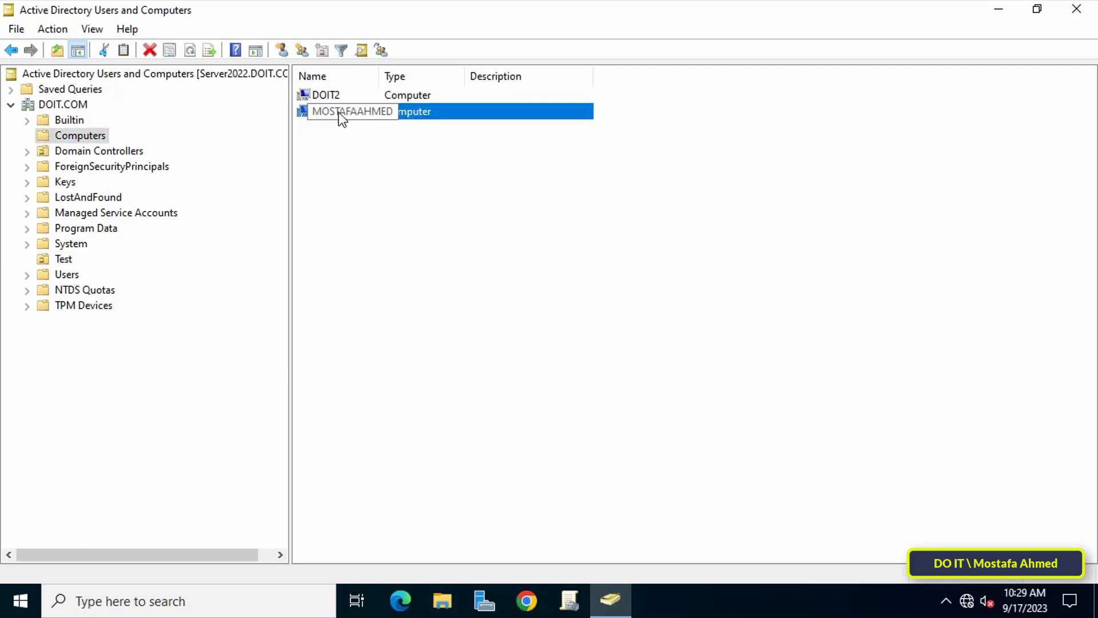
right_click(342, 111)
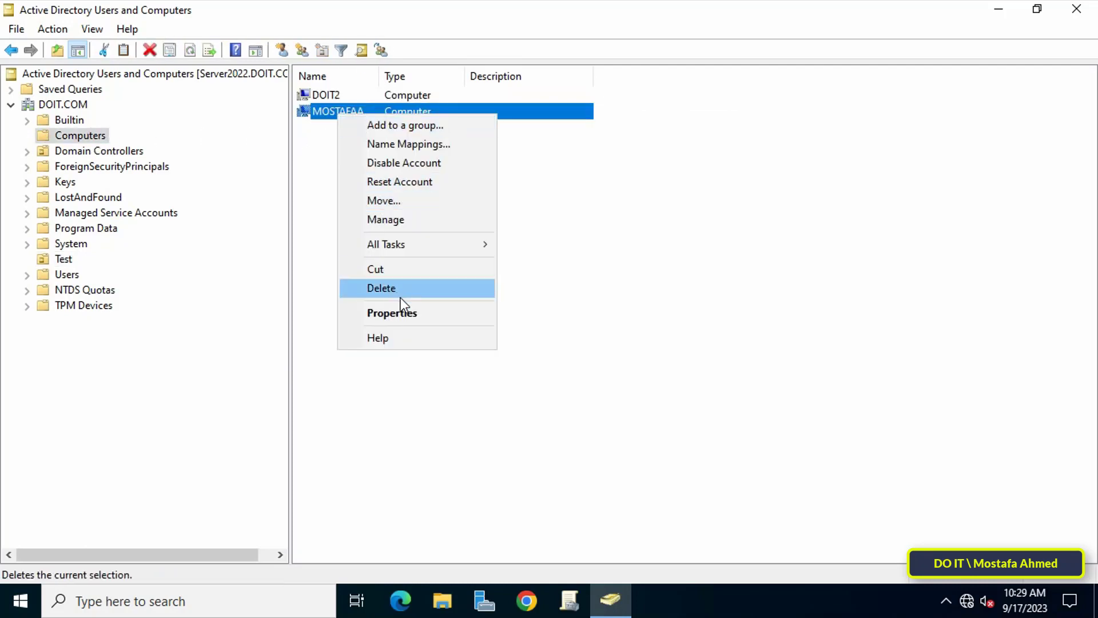
left_click(392, 312)
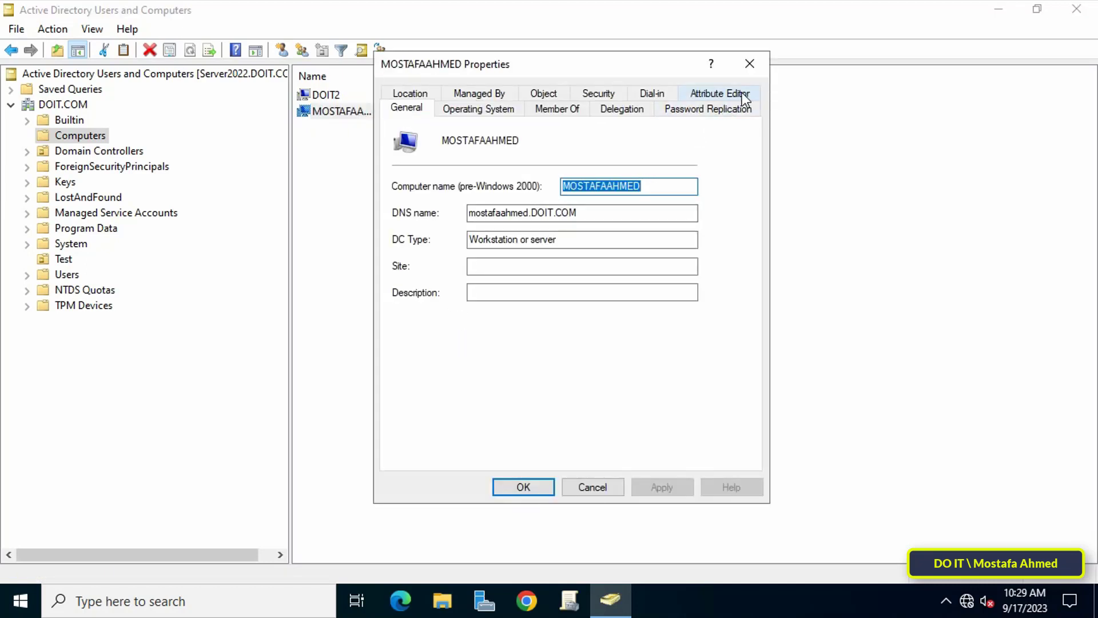
left_click(719, 94)
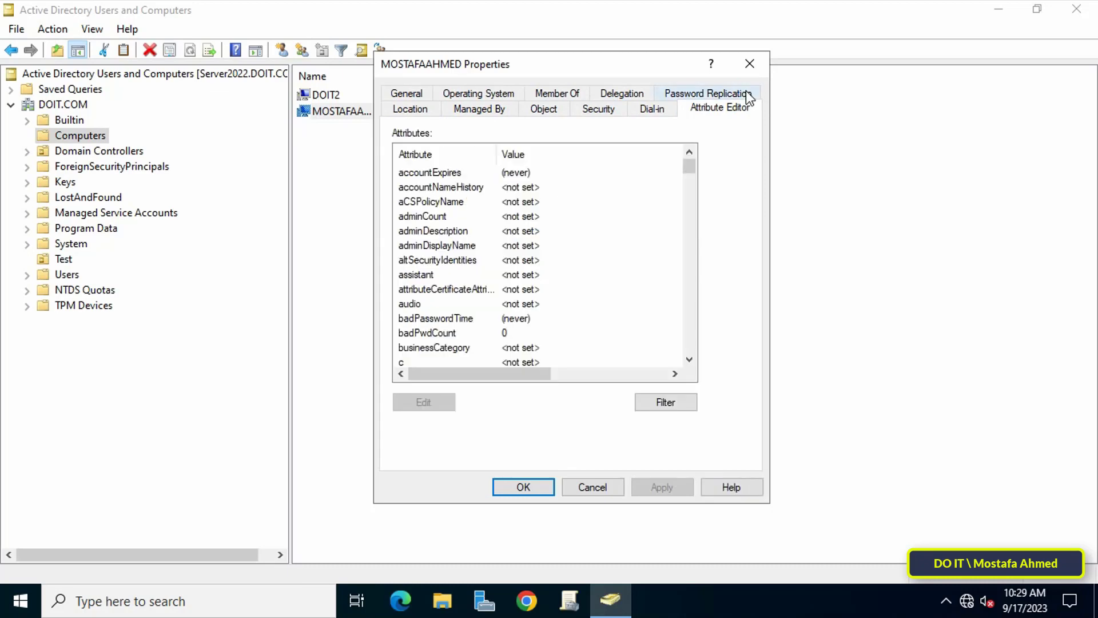
left_click(422, 216)
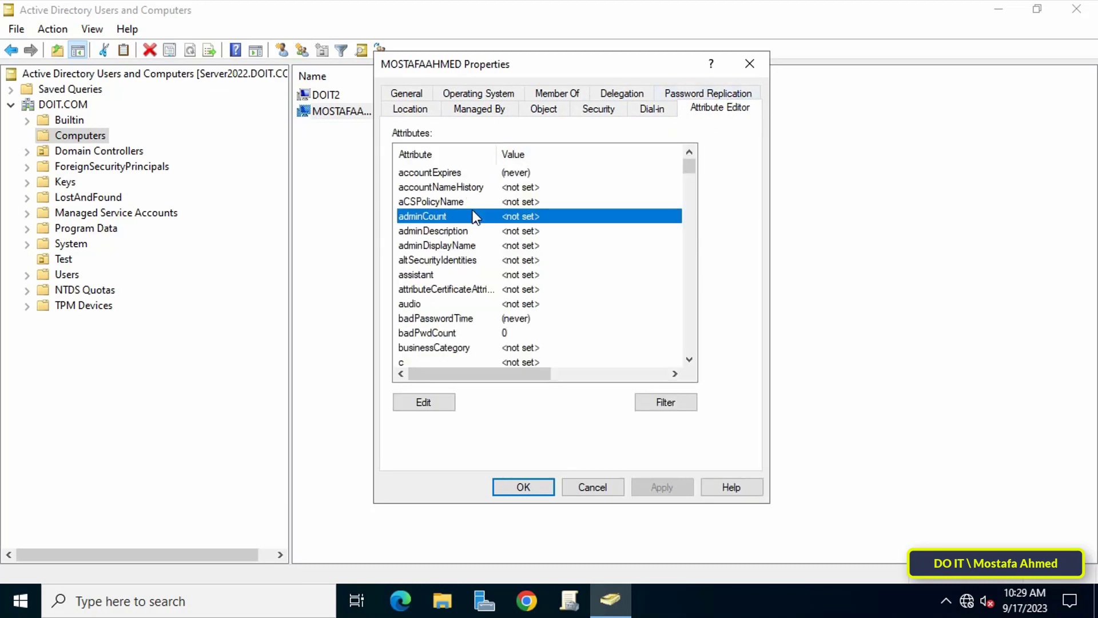